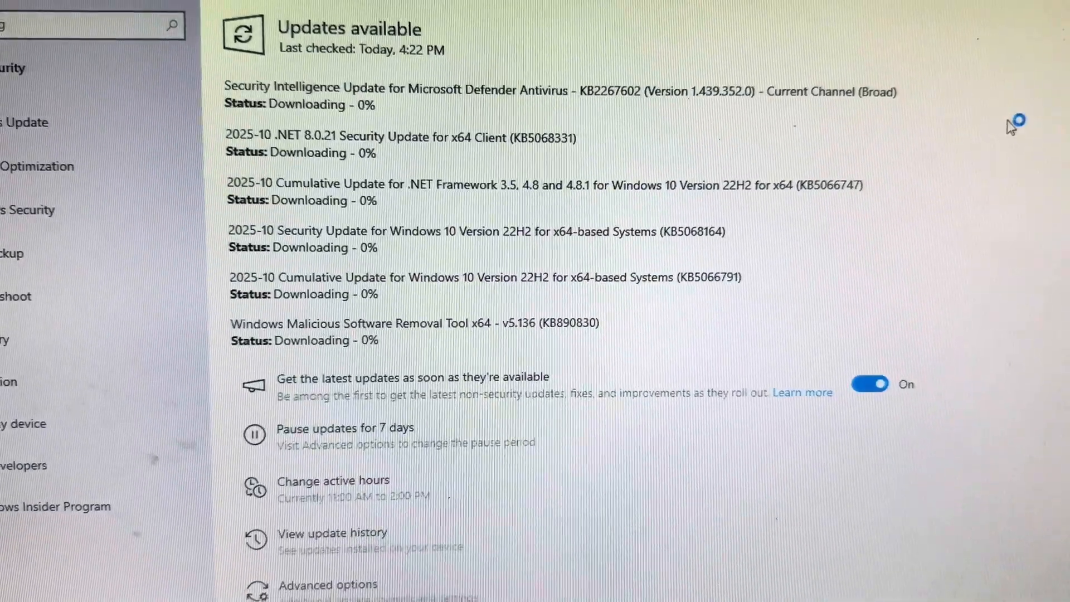
scroll("down", 3)
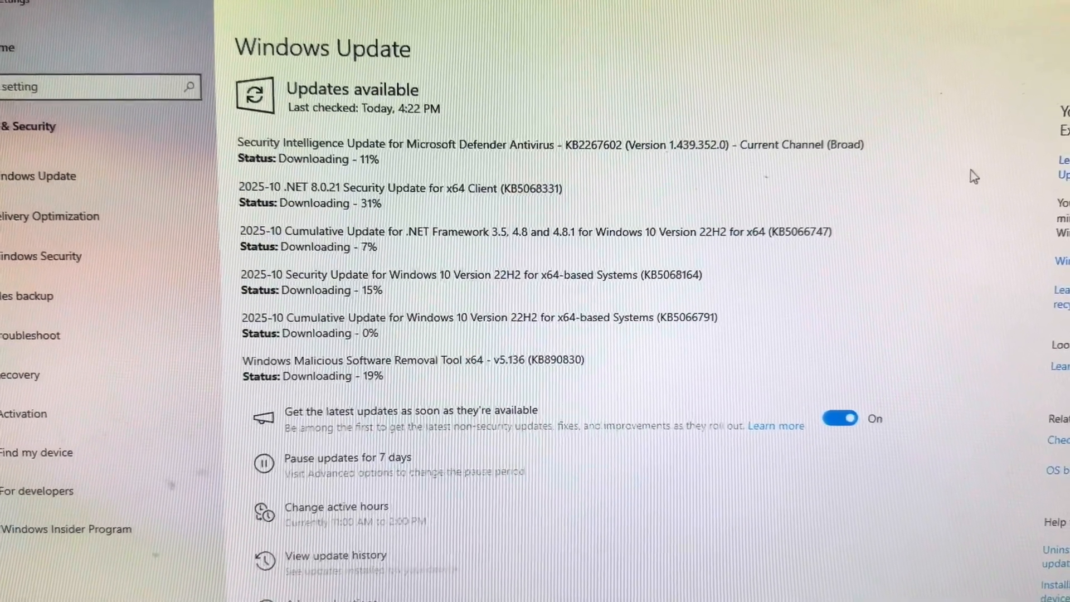
scroll("down", 3)
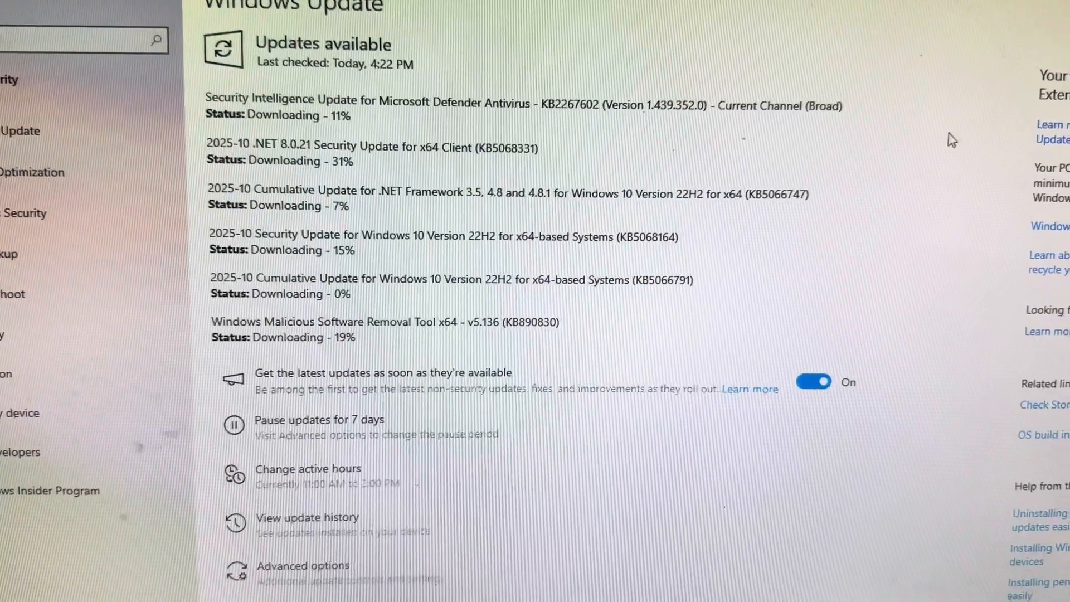
scroll("down", 3)
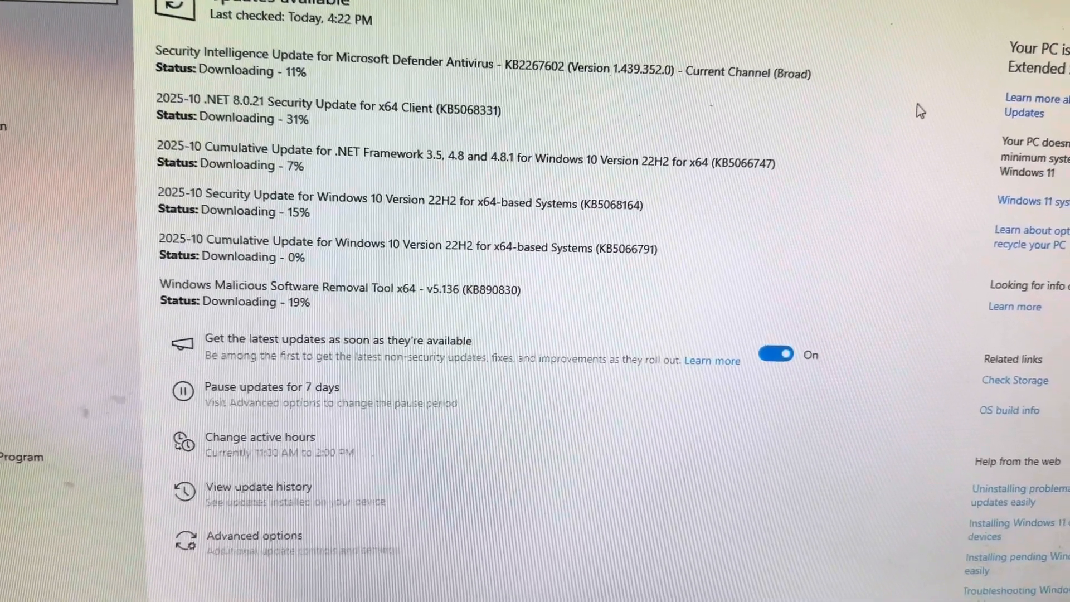
scroll("down", 3)
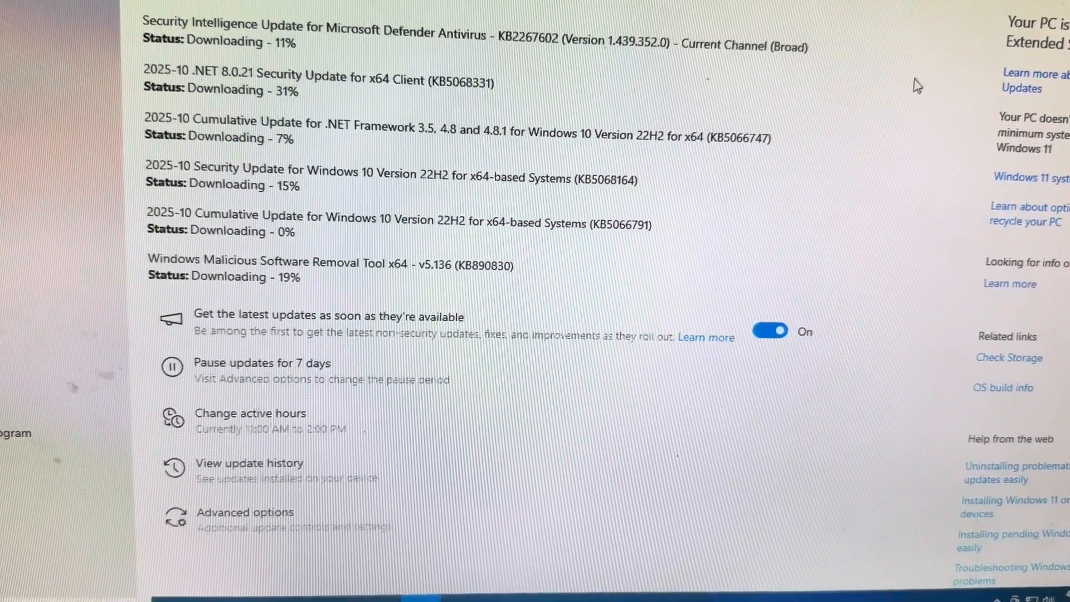